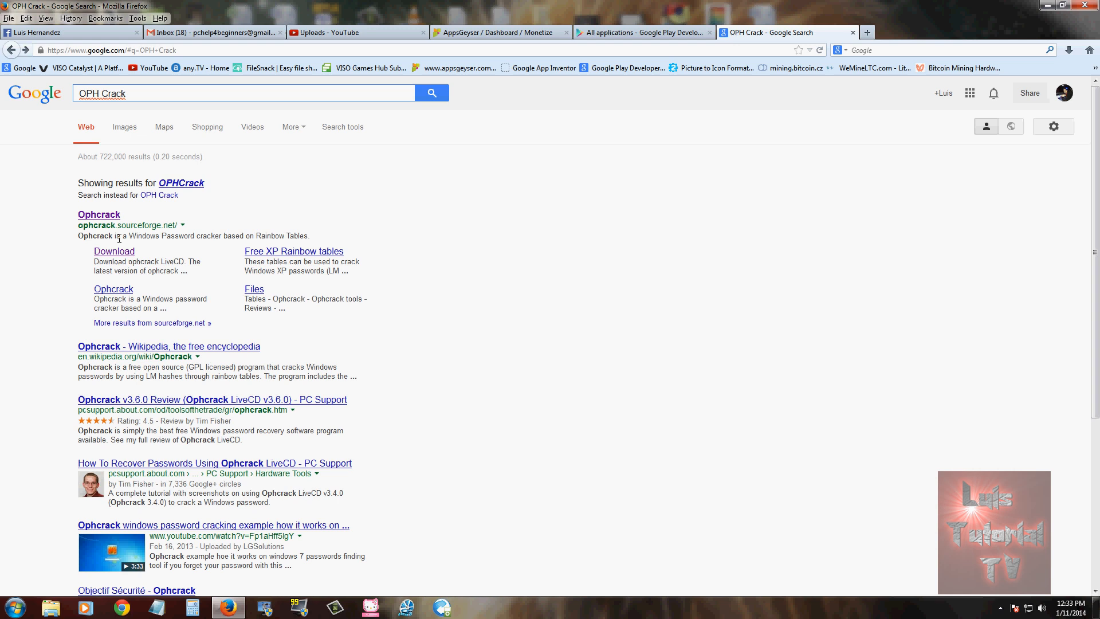
Step: Follow the top Ophcrack result for ophcrack.sourceforge.net from the Google results
double_click(95, 225)
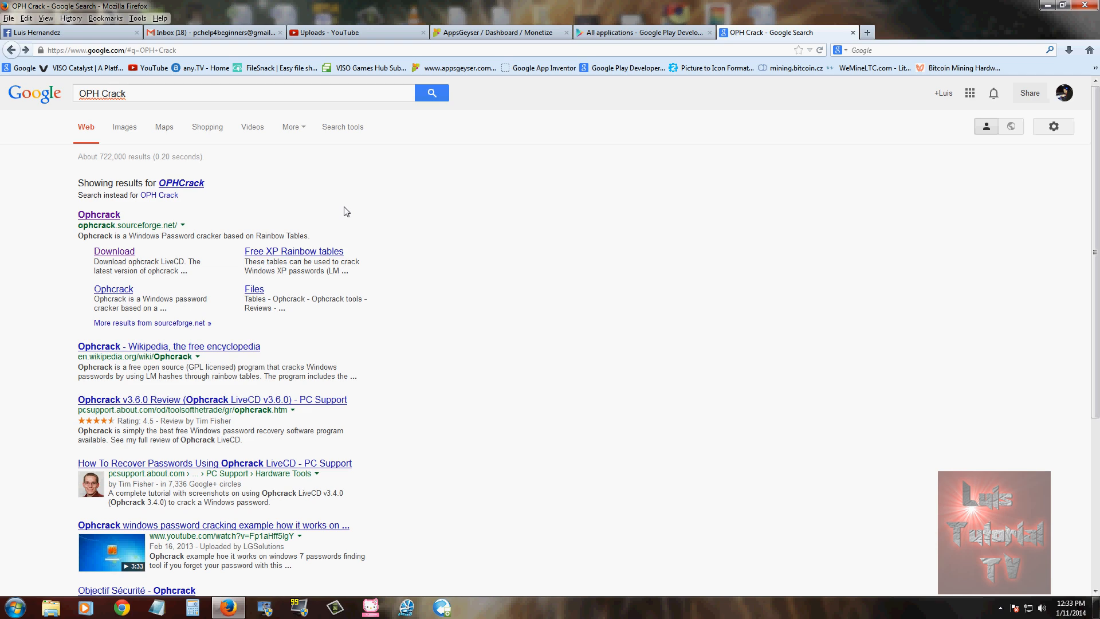
left_click(98, 214)
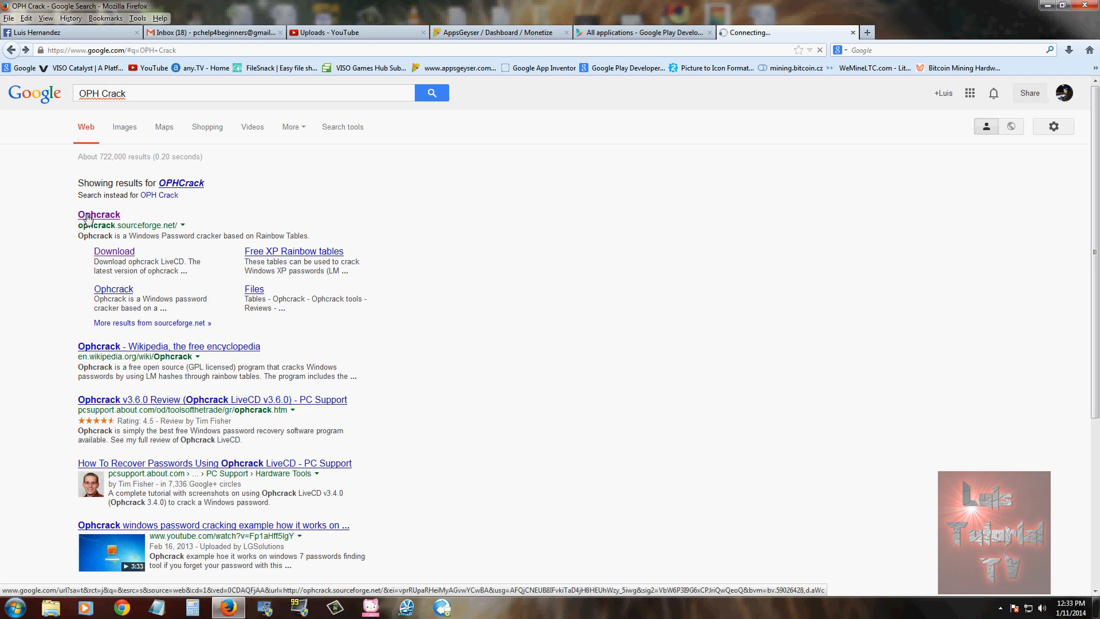
Step: Go to the ophcrack download page and scroll to the XP, Vista/7 and no-tables LiveCD boxes
left_click(98, 215)
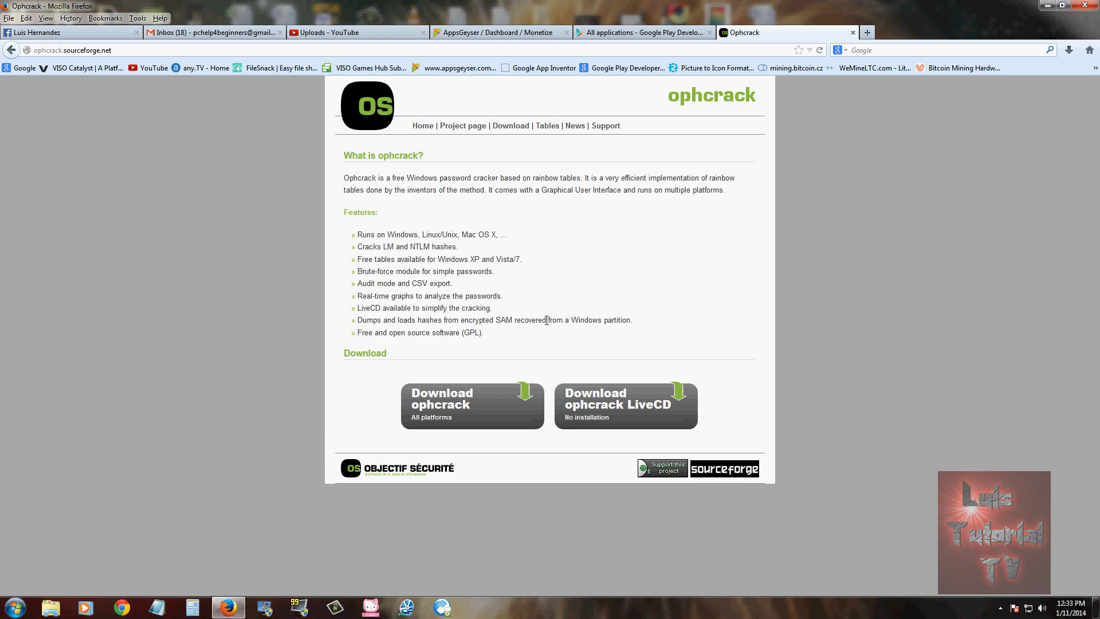
left_click(472, 404)
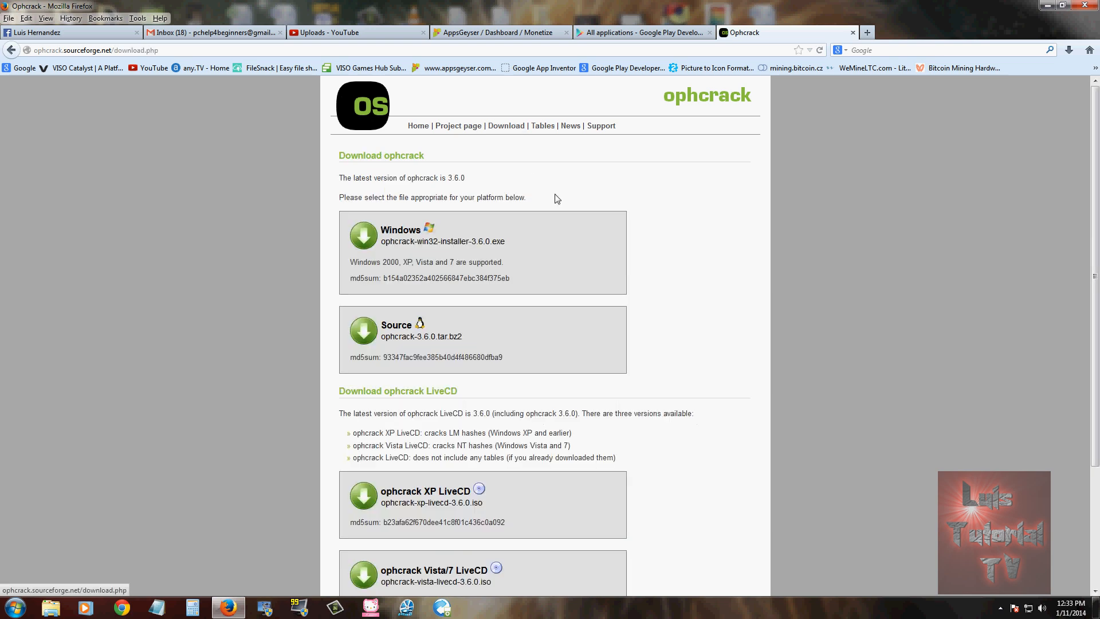
scroll("down", 3)
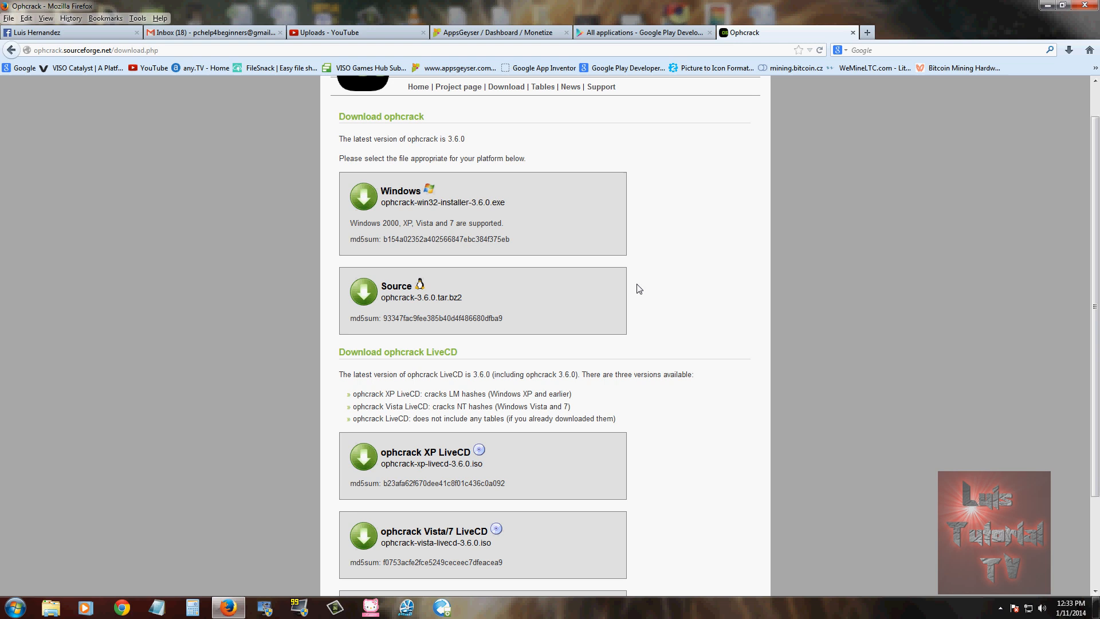
scroll("down", 3)
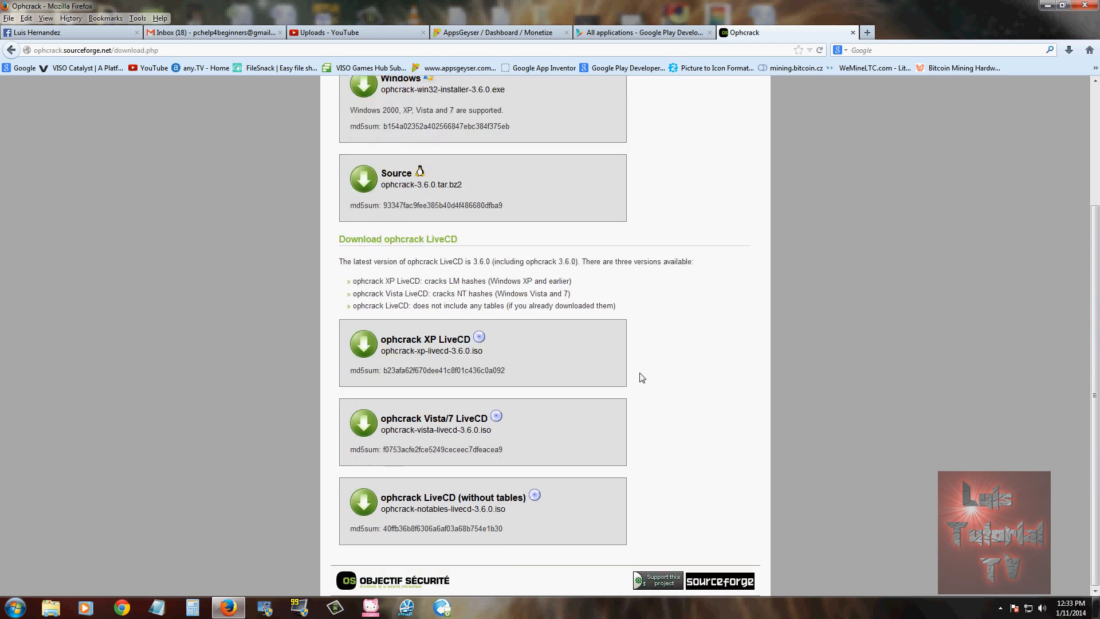
mouse_move(467, 354)
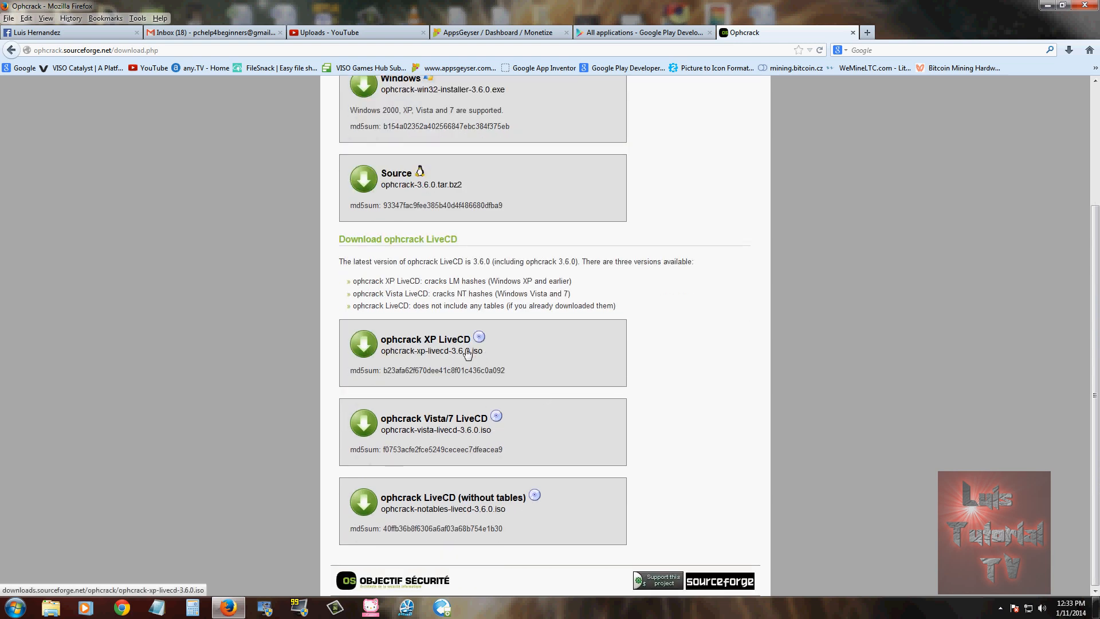
mouse_move(587, 408)
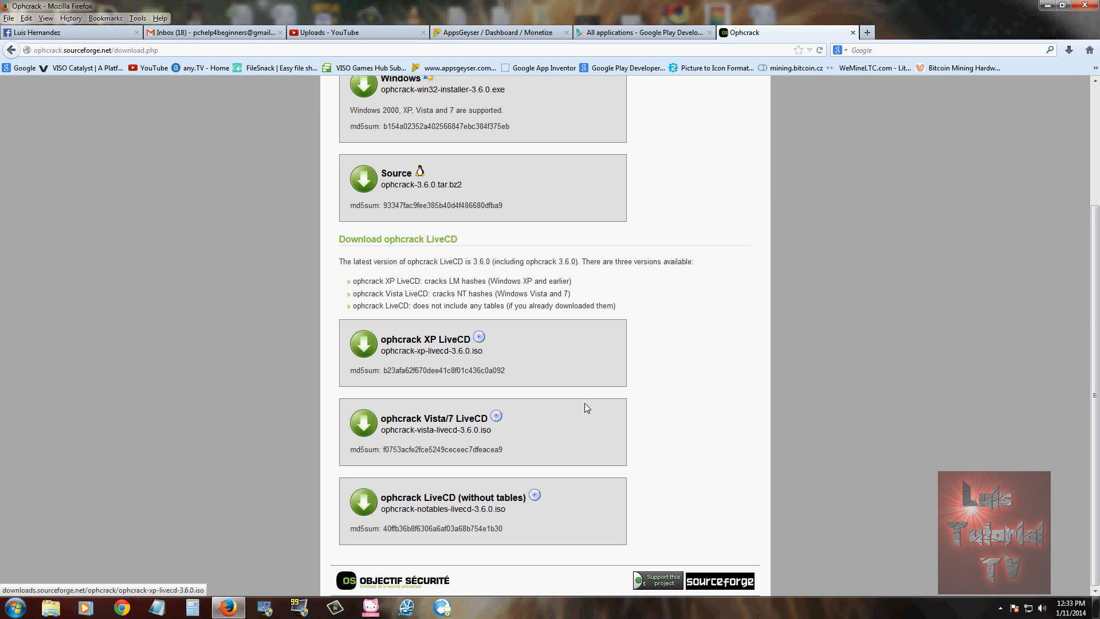
mouse_move(436, 427)
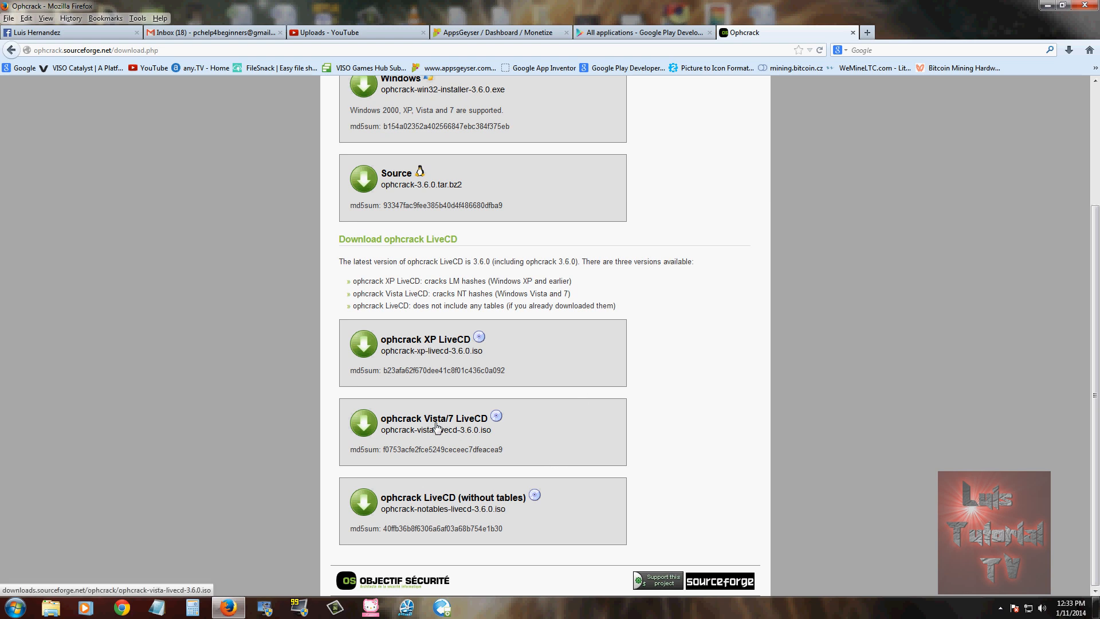
mouse_move(717, 442)
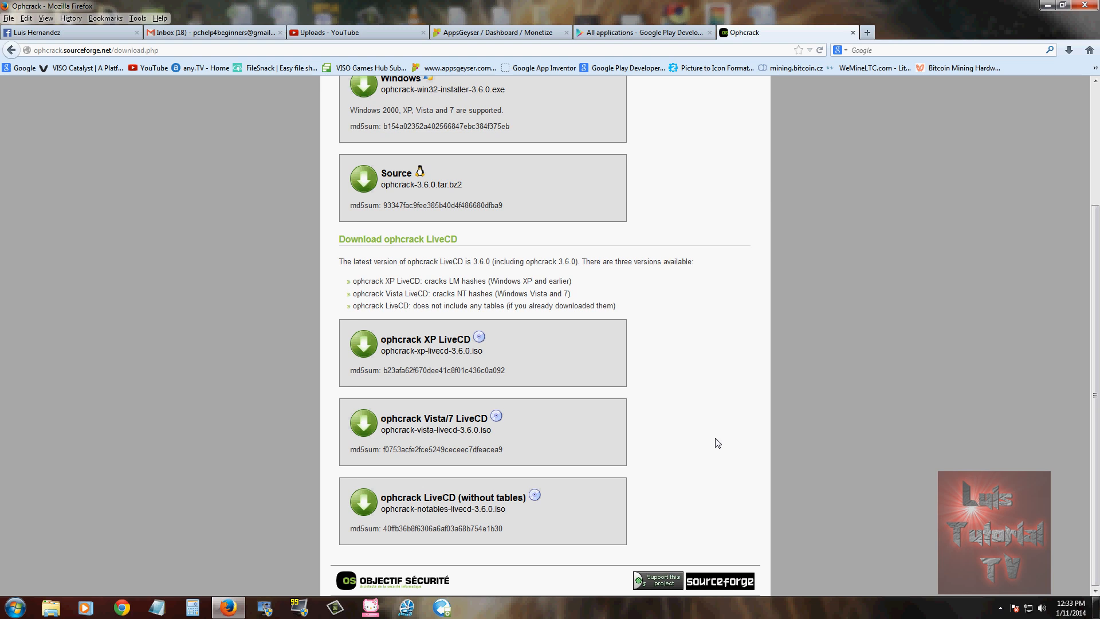
mouse_move(710, 442)
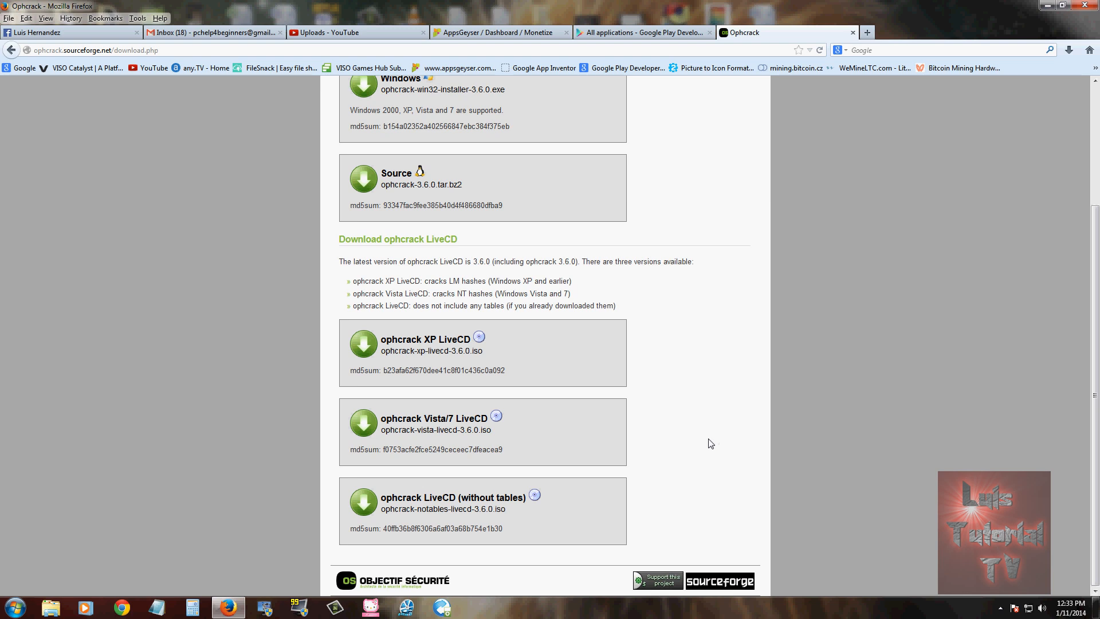
mouse_move(731, 434)
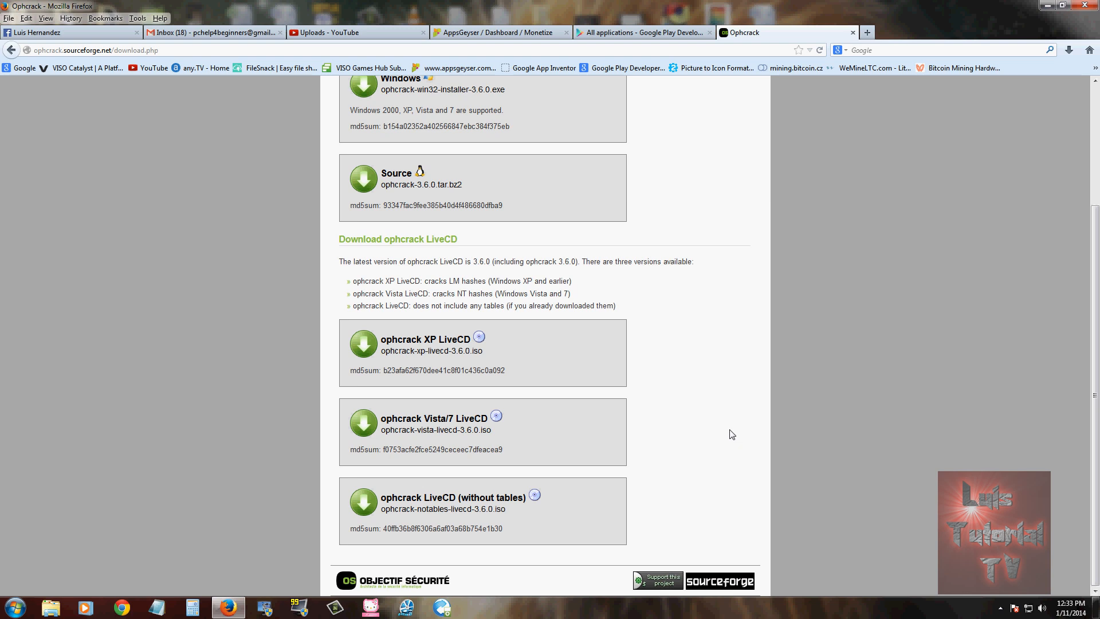
mouse_move(692, 440)
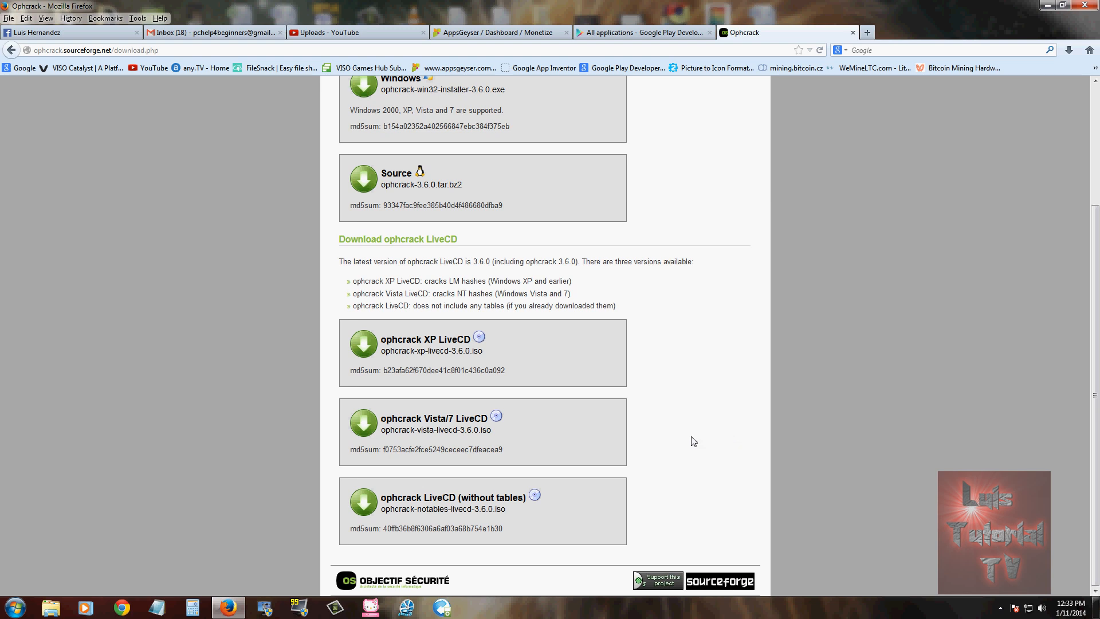
mouse_move(738, 397)
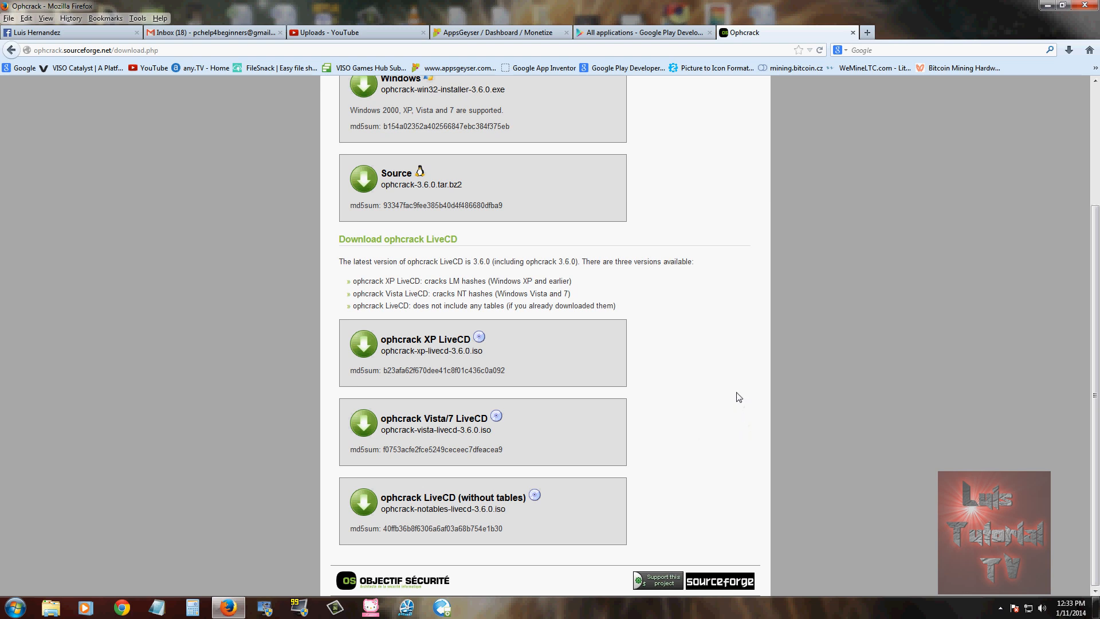
mouse_move(698, 405)
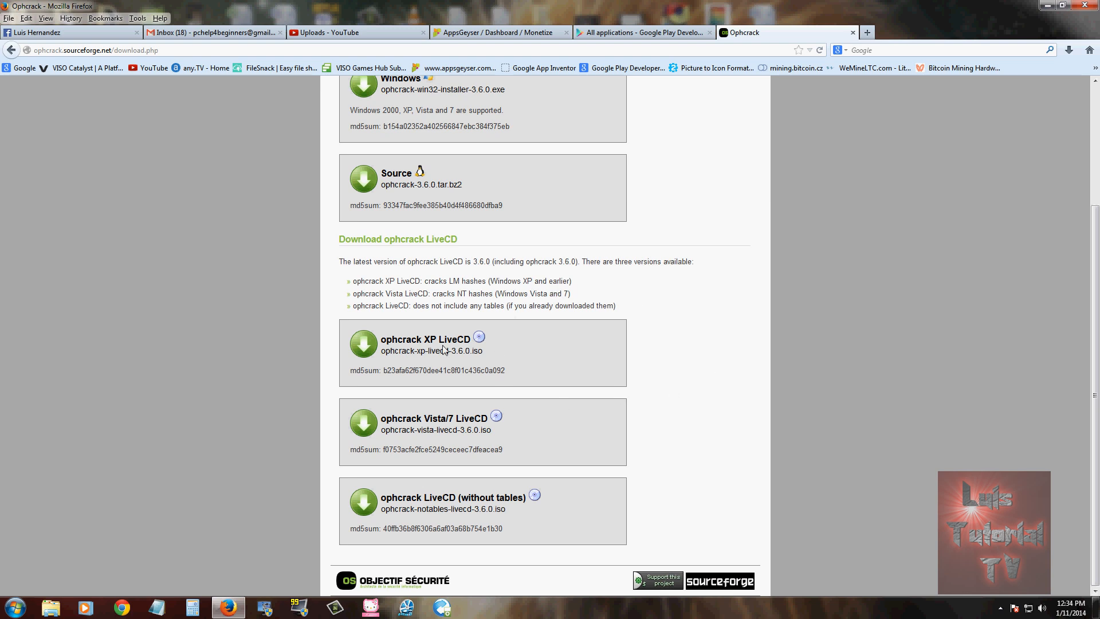
mouse_move(461, 431)
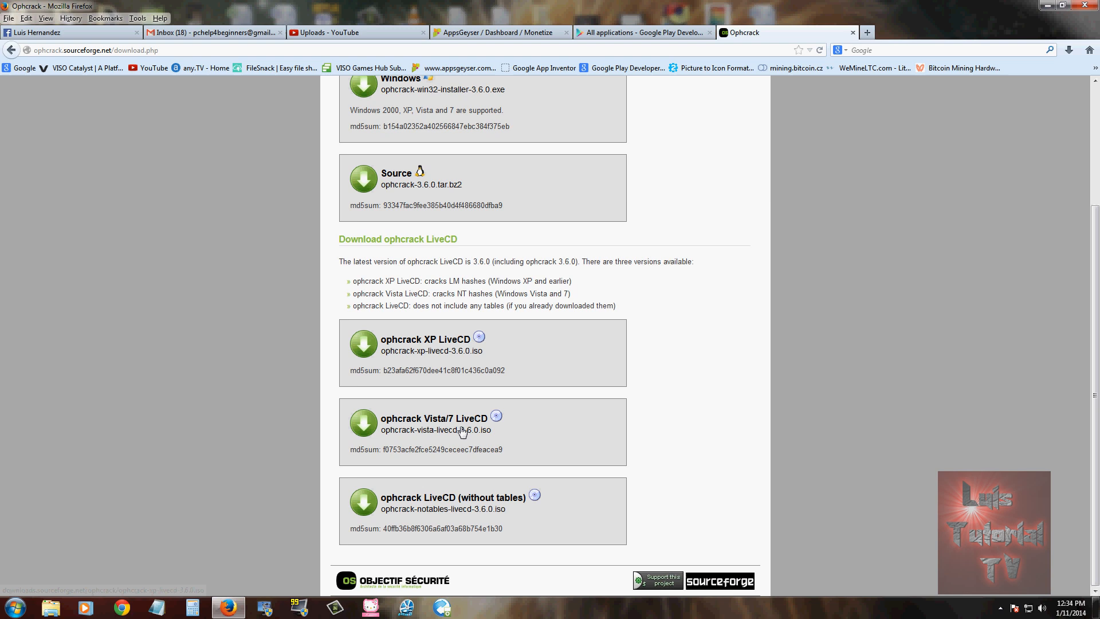
Step: Download ophcrack-vista-livecd-3.6.0.iso, confirming the Firefox opening dialog
left_click(410, 430)
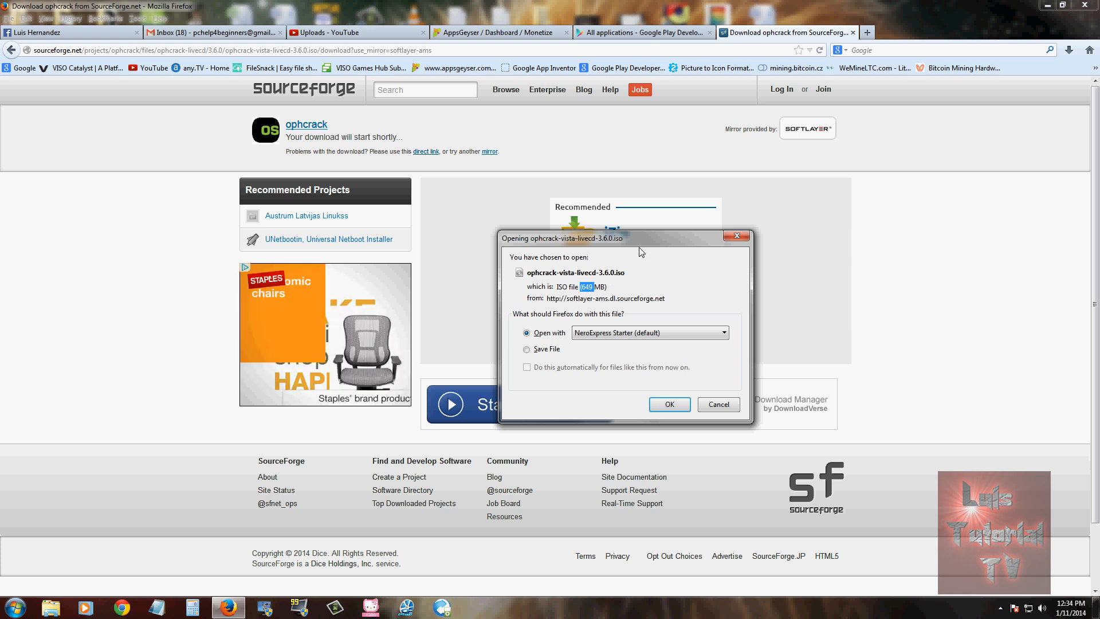
left_click(717, 405)
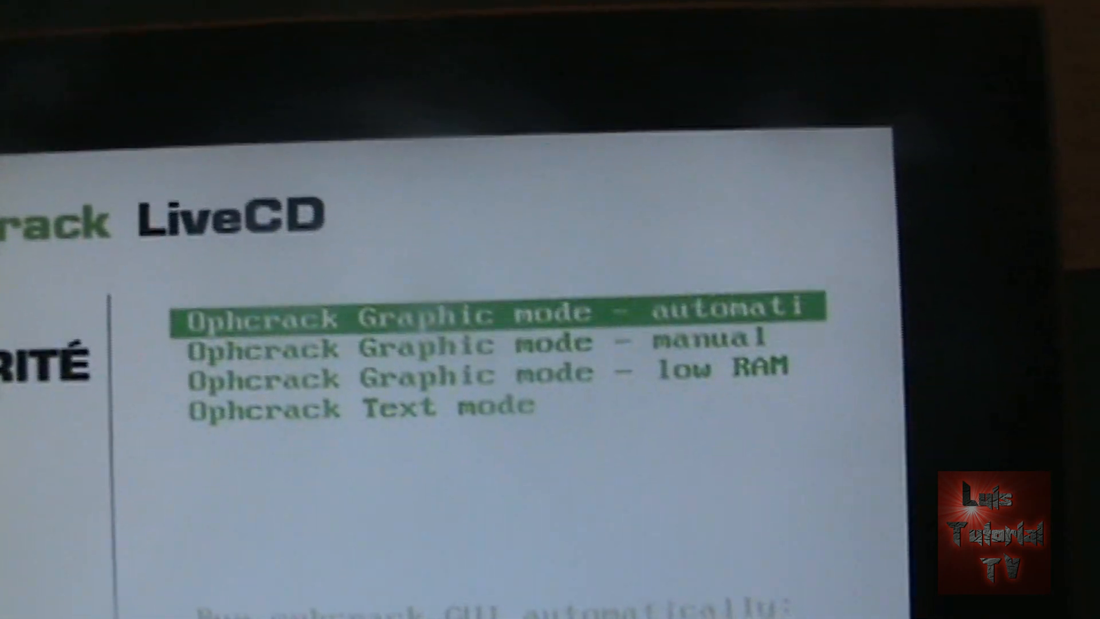
Step: Select a graphic mode entry in the LiveCD boot menu and boot it
key("down")
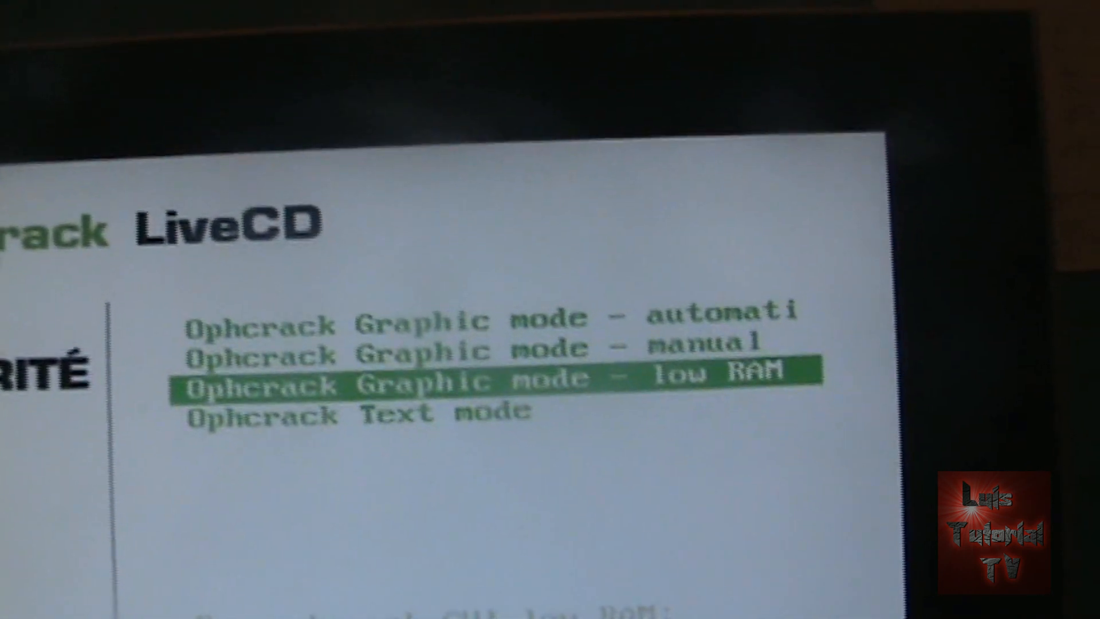
key("Up")
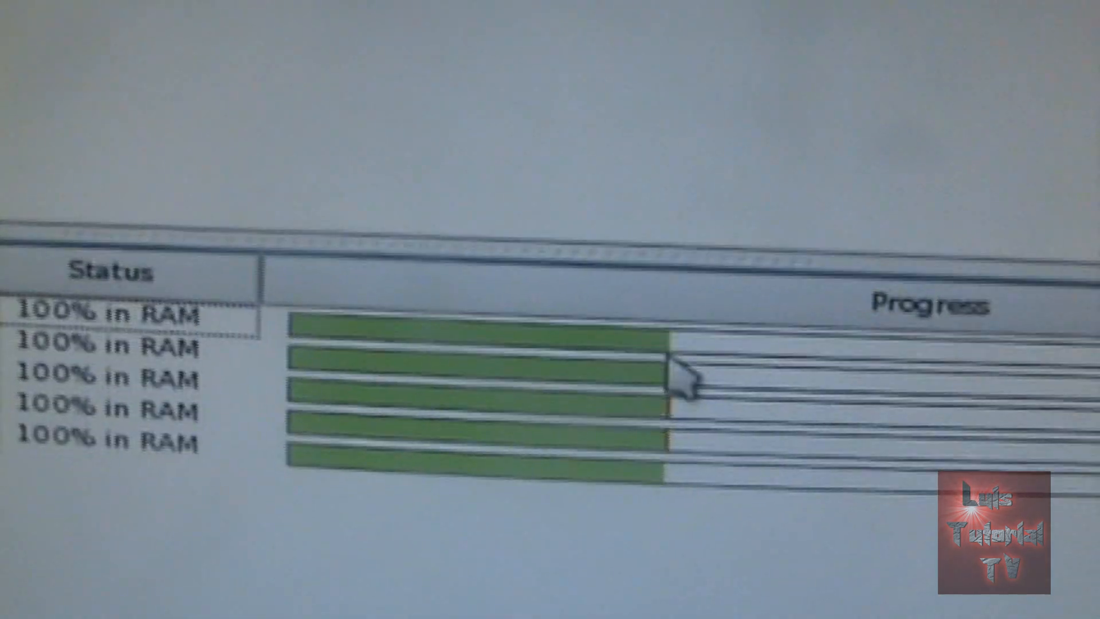
Step: Scroll the Tables pane to view Vista free table0–table3 at 100% in RAM
scroll("left", 3)
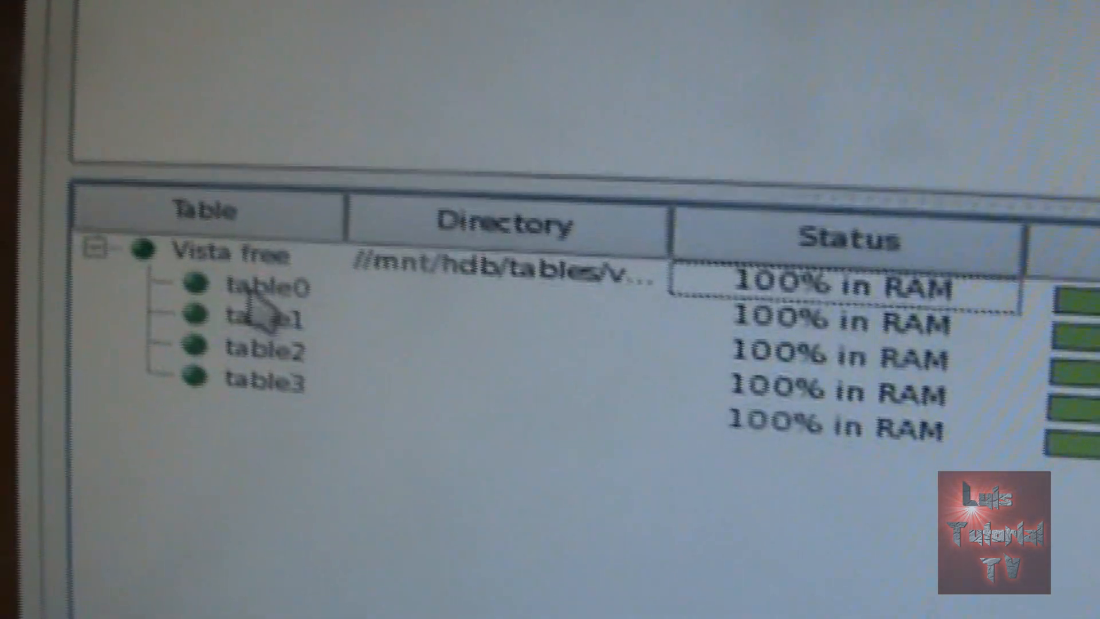